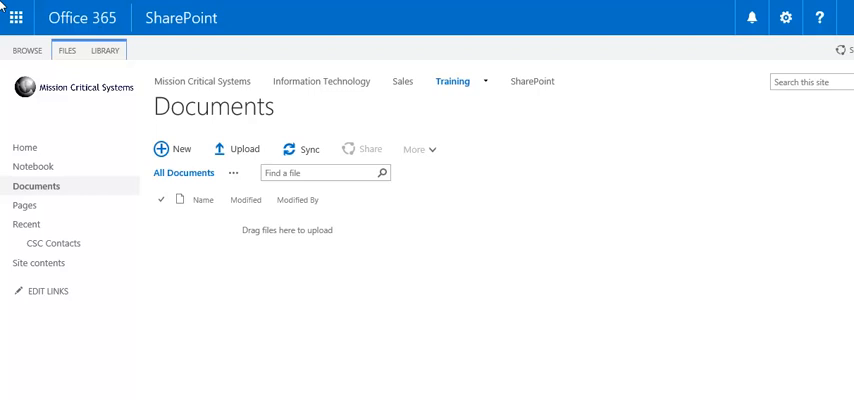
# Step: Reach the Documents library's settings page and bring its Columns list into view
pyautogui.click(104, 50)
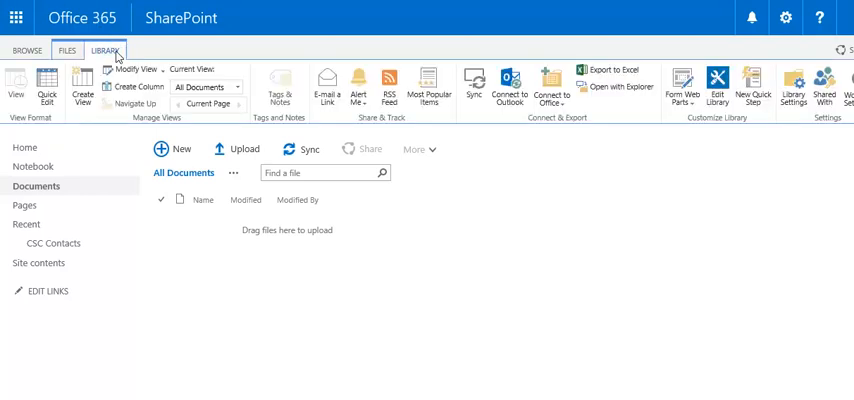
pyautogui.moveTo(416, 56)
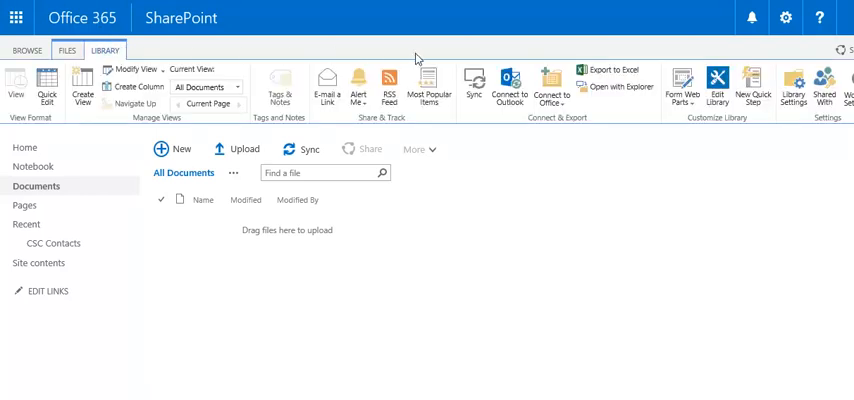
pyautogui.click(792, 84)
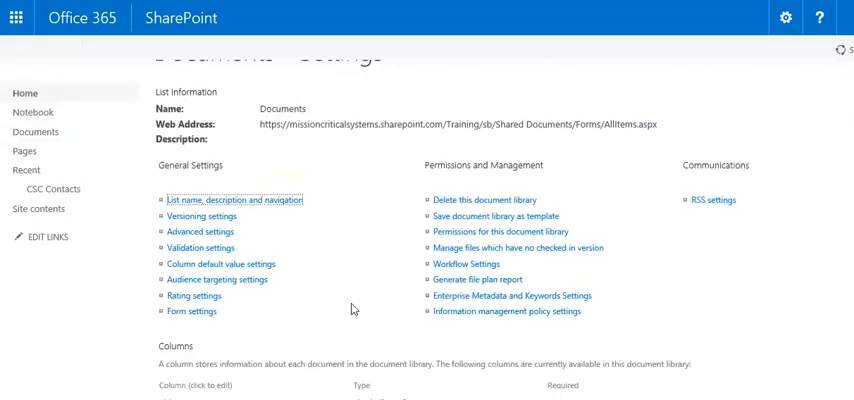
pyautogui.scroll(-3)
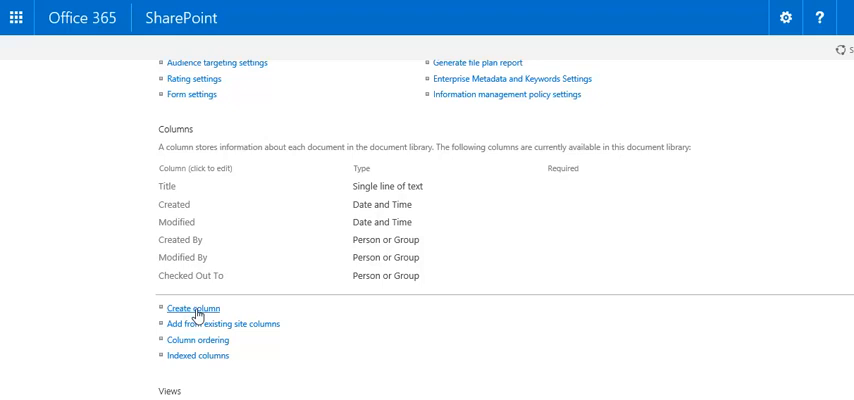
# Step: Create a Document Type choice column with Reports, Documents, Presentations, Videos, default Reports
pyautogui.click(194, 308)
pyautogui.write('Document Type')
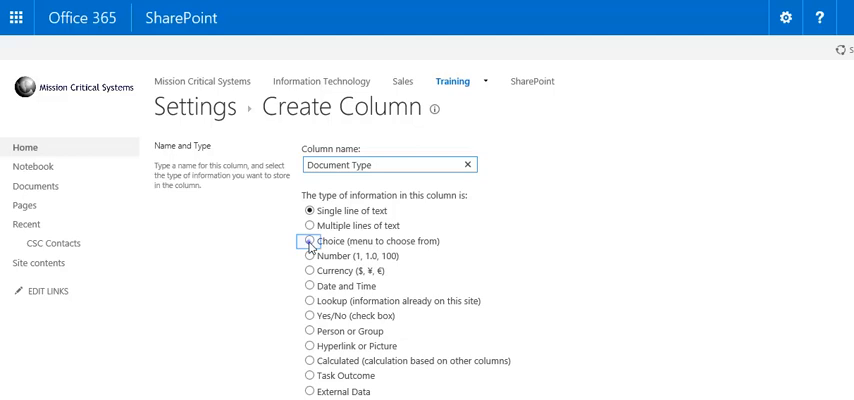
pyautogui.click(304, 240)
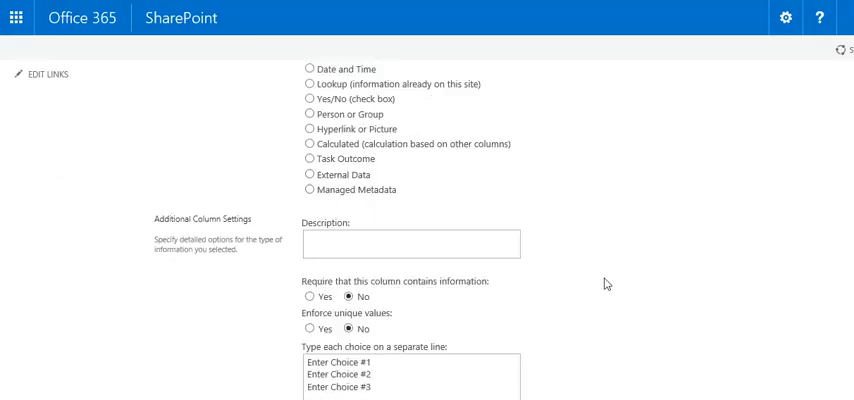
pyautogui.scroll(-3)
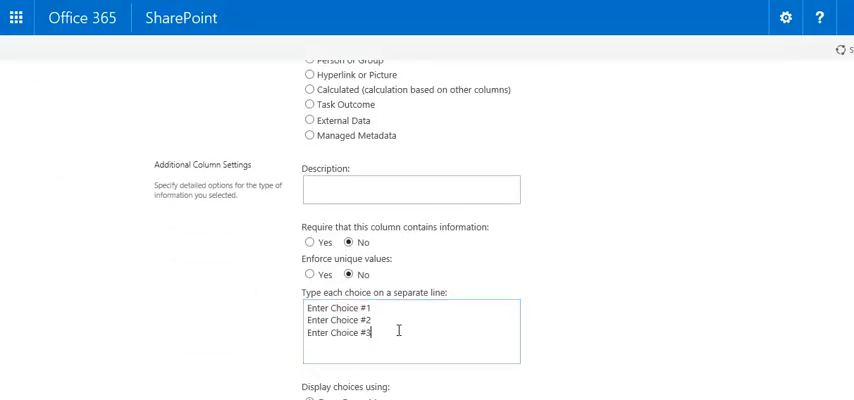
pyautogui.write('Reports')
pyautogui.write('Documents')
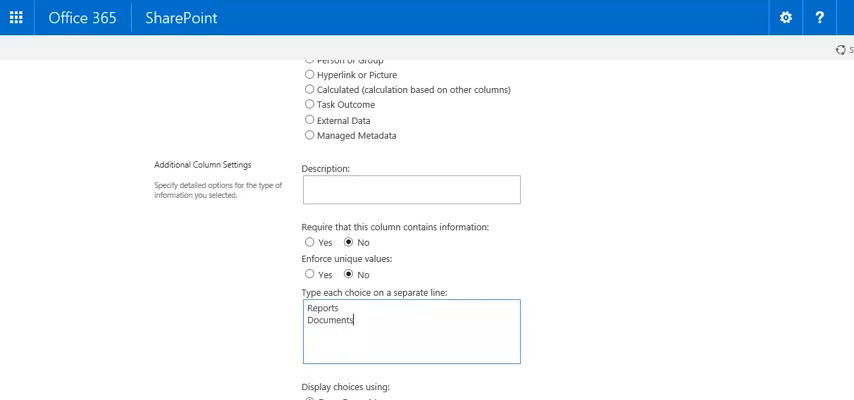
pyautogui.write('Presentations')
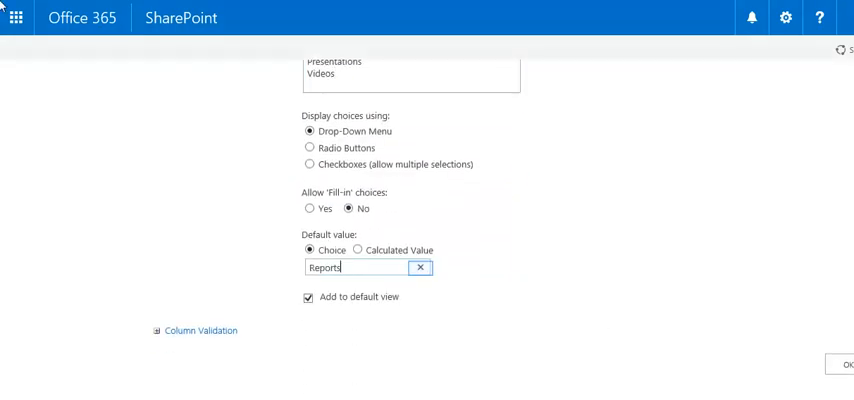
pyautogui.moveTo(396, 160)
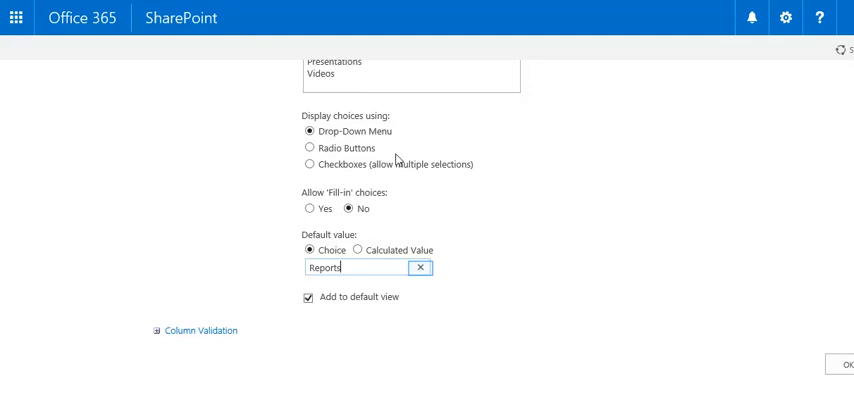
pyautogui.click(420, 268)
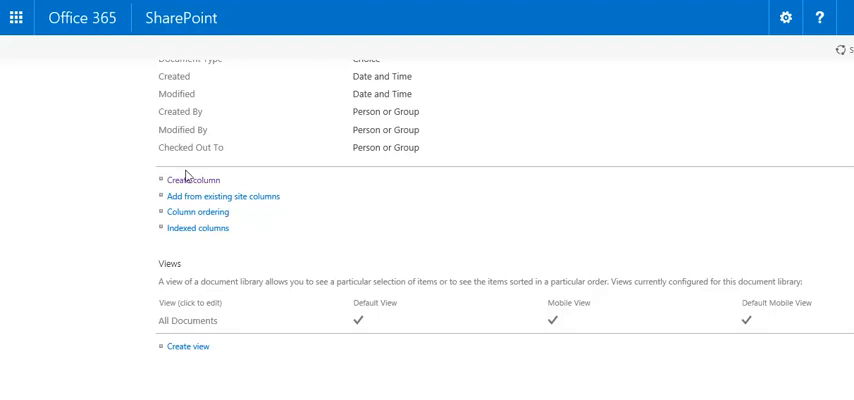
# Step: Begin a Department choice column listing HR, IT and Accounting with no default value
pyautogui.click(196, 180)
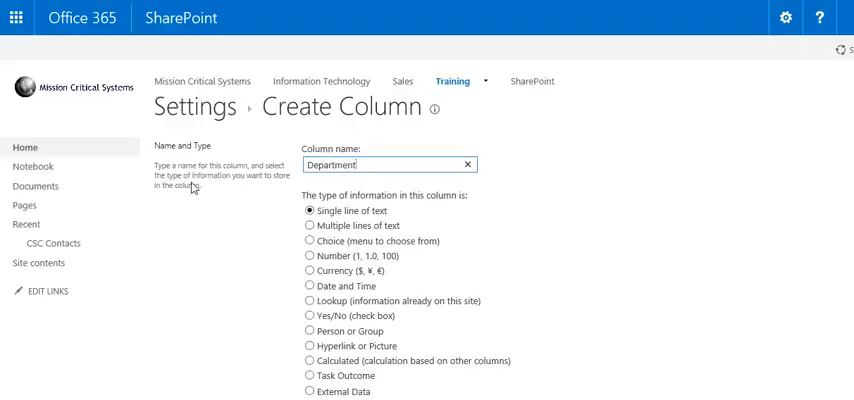
pyautogui.scroll(-3)
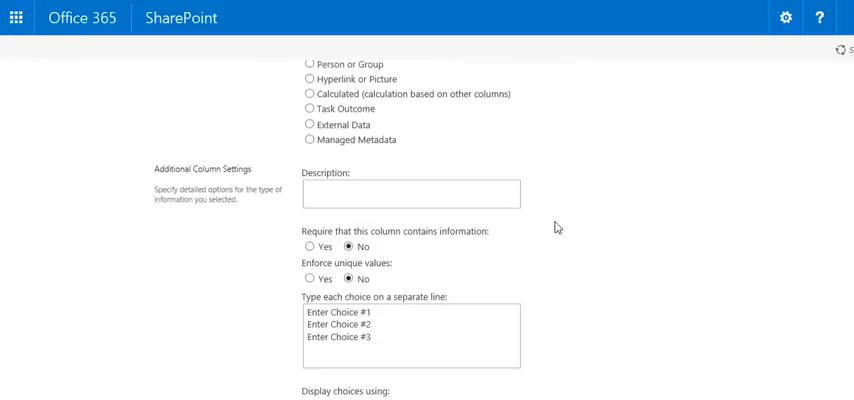
pyautogui.write('HR')
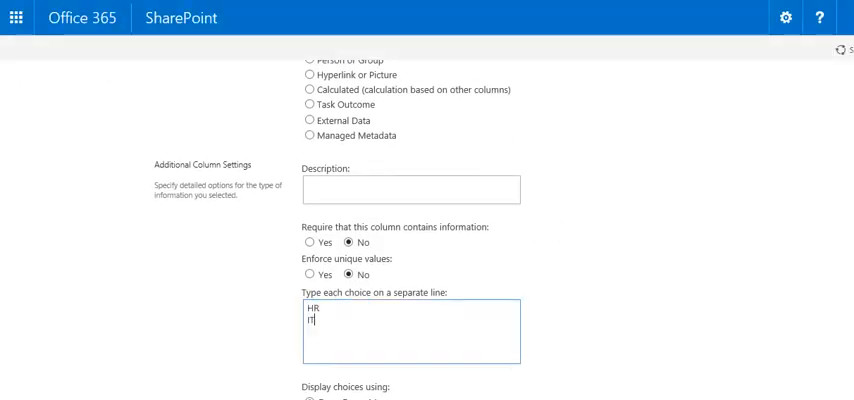
pyautogui.write('Accounting')
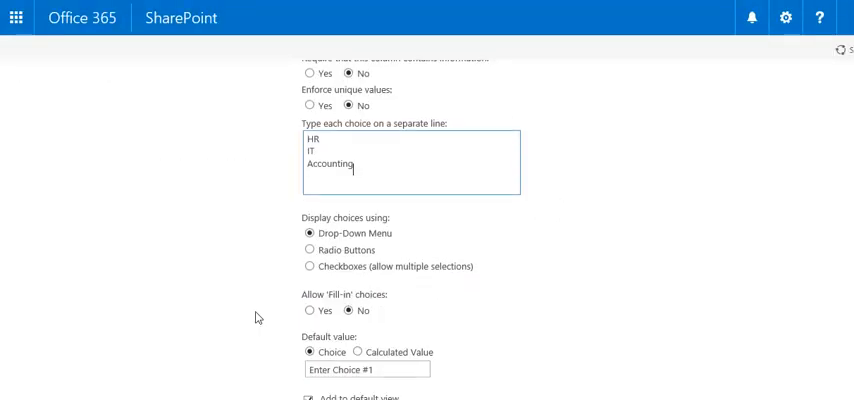
pyautogui.scroll(-3)
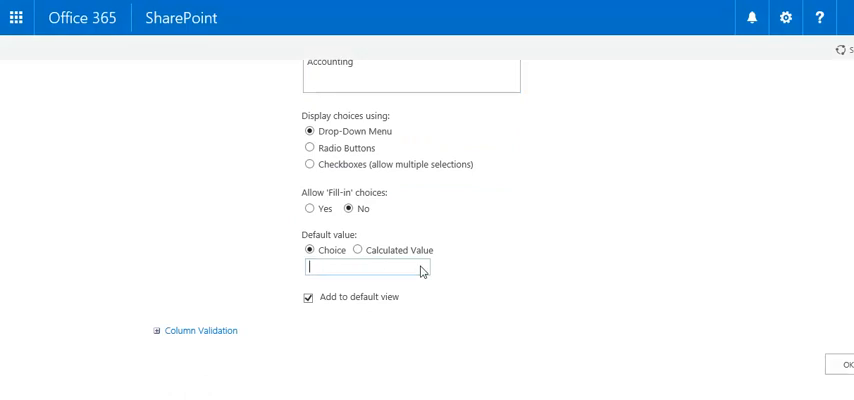